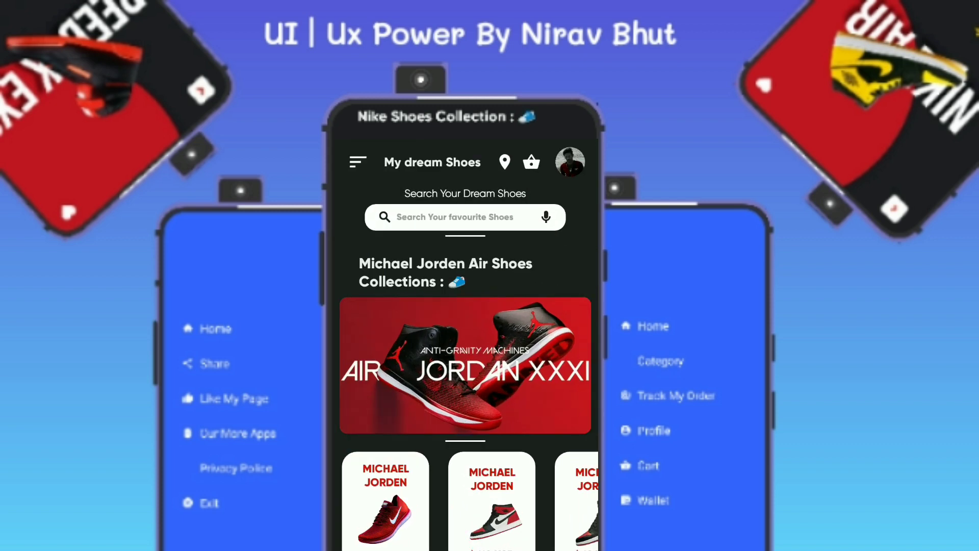
# - Scroll the shoe store home screen and search for 'nike' in the shoe search bar
pyautogui.click(358, 162)
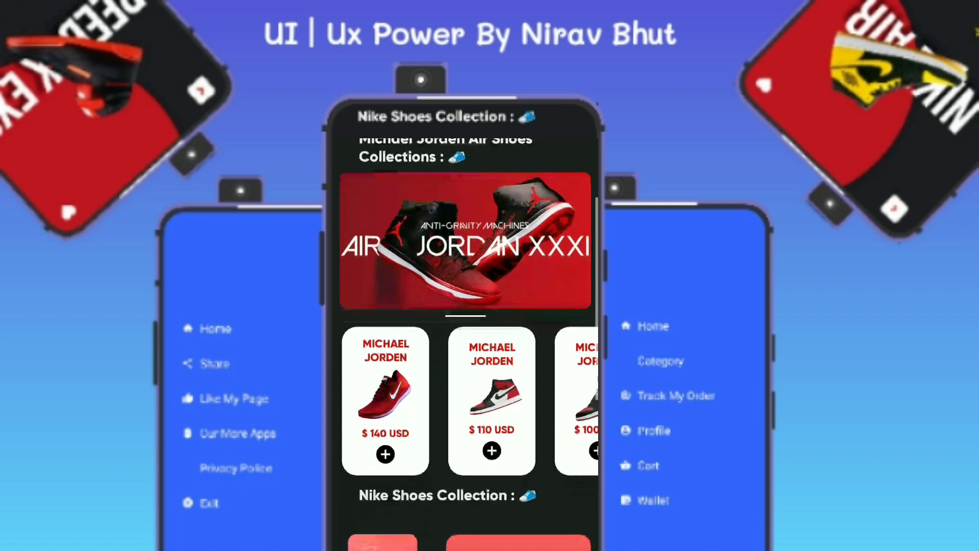
pyautogui.scroll(-3)
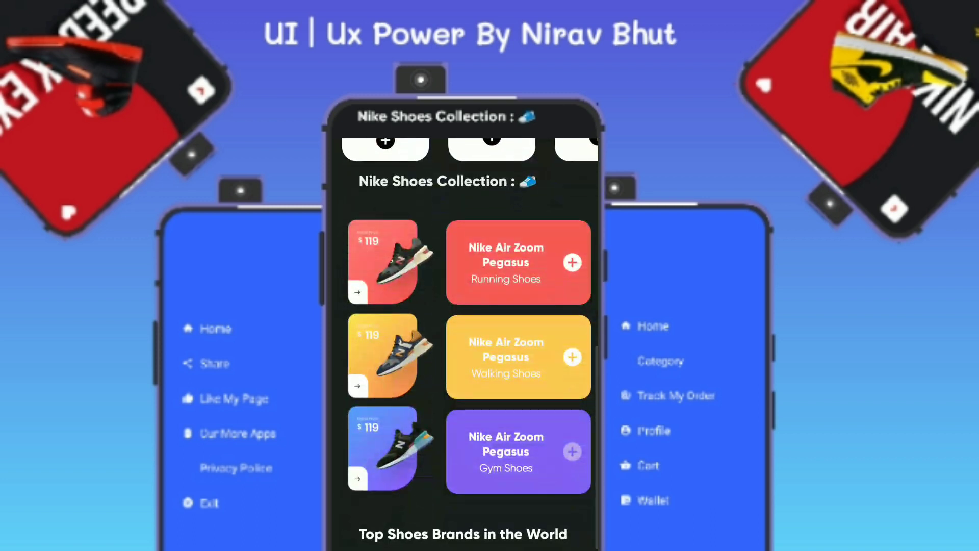
pyautogui.scroll(-3)
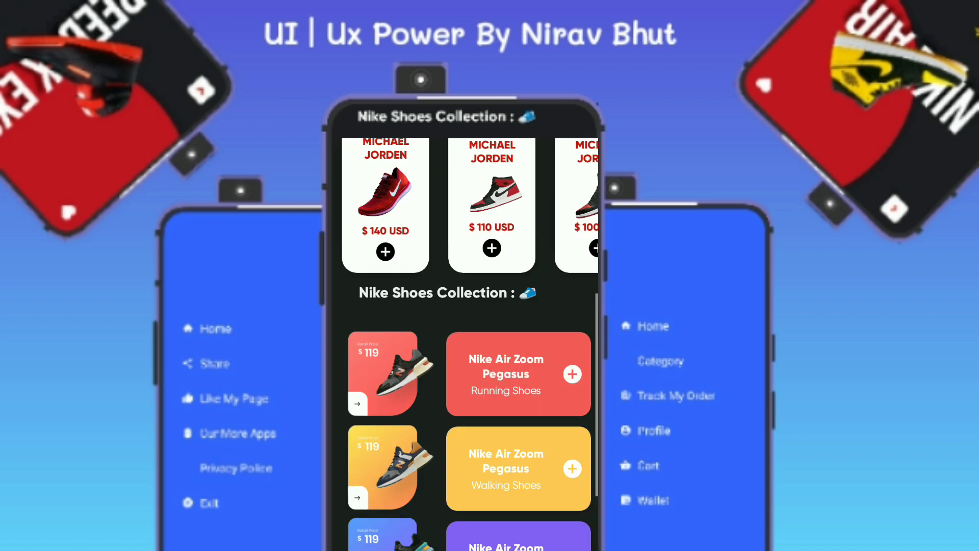
pyautogui.click(456, 217)
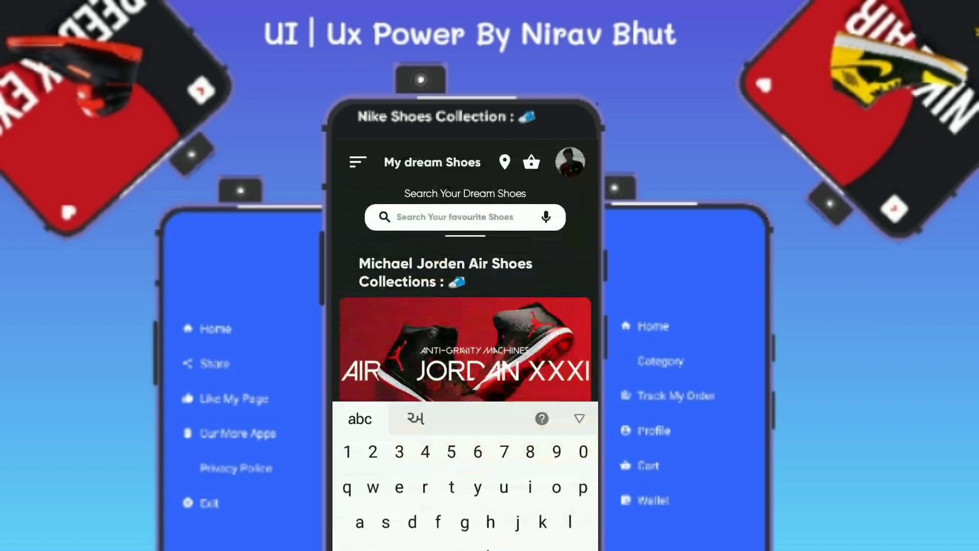
pyautogui.write('nike')
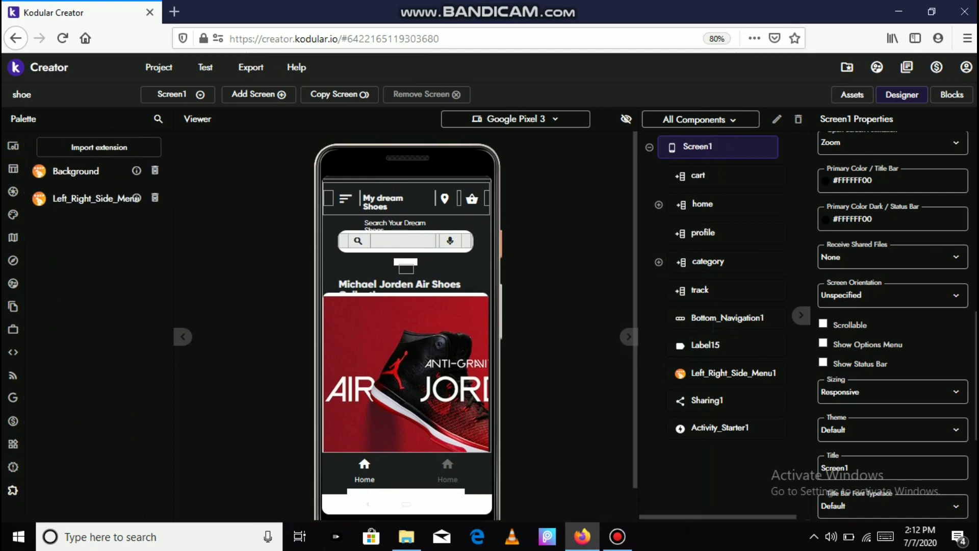
# - Tick Scrollable for Screen1 and expand the home arrangement's titale_bar in the Components tree
pyautogui.click(823, 325)
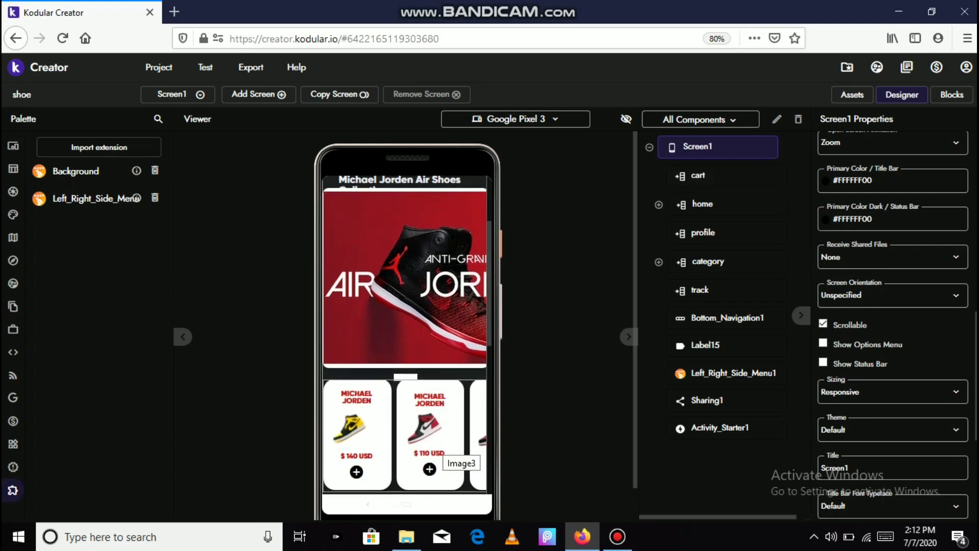
pyautogui.scroll(-3)
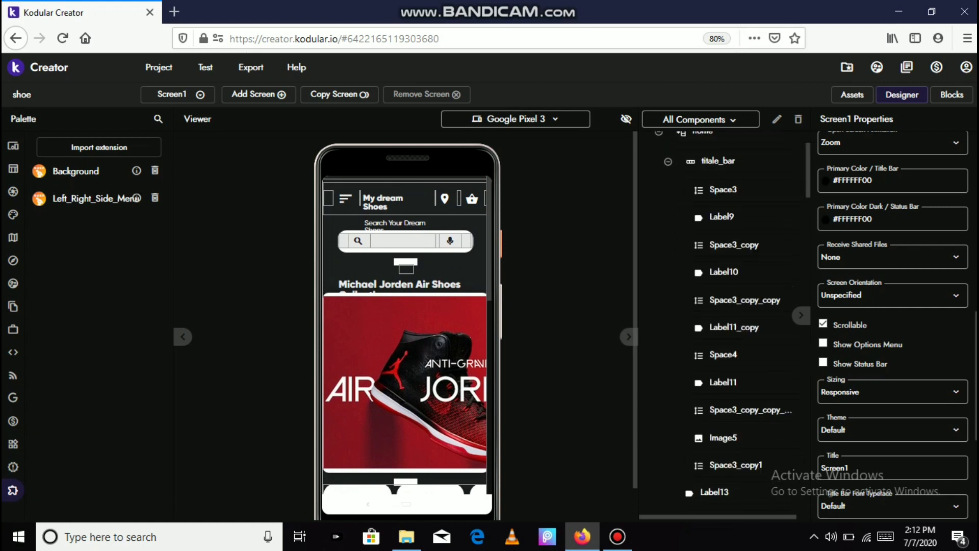
pyautogui.scroll(-3)
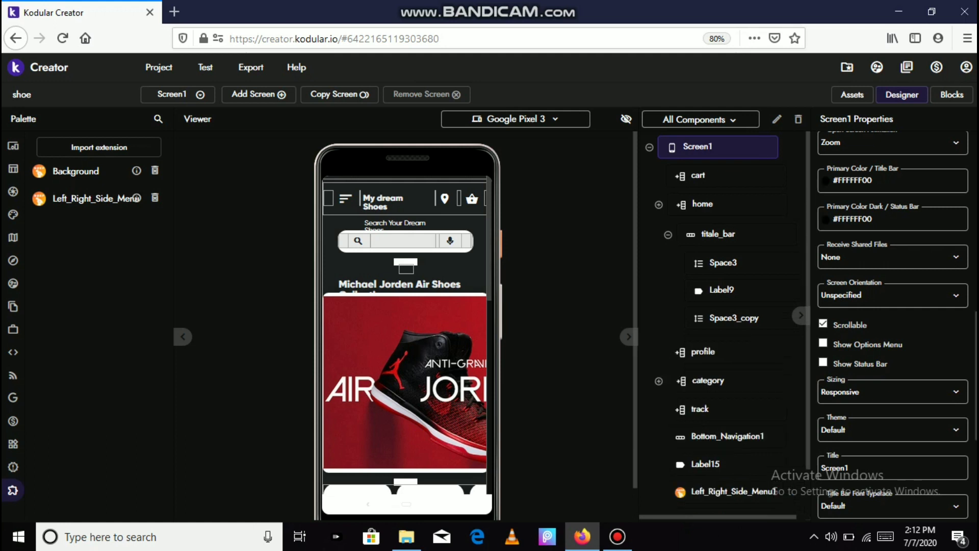
# - Make the category arrangement visible and scroll its Shoes & Footwear category cards in the viewer
pyautogui.click(702, 204)
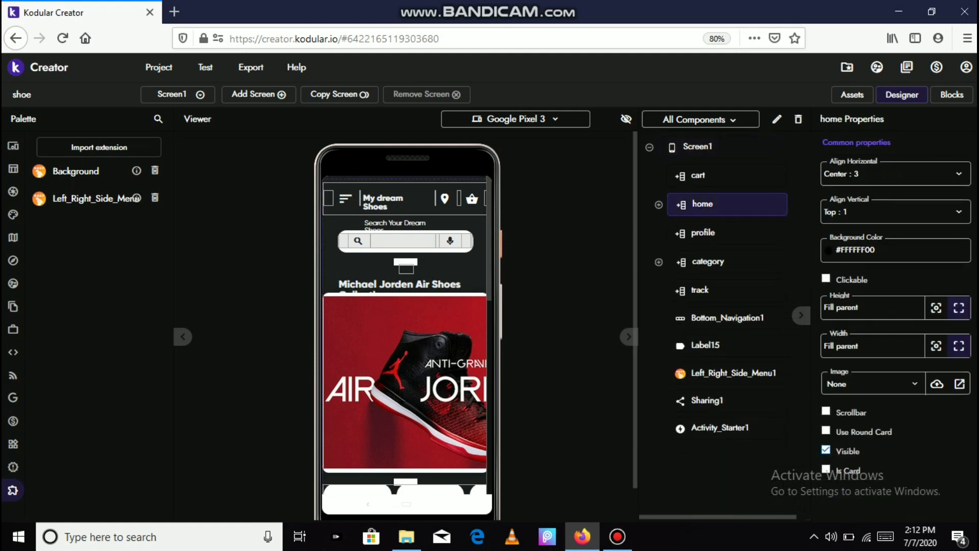
pyautogui.click(708, 262)
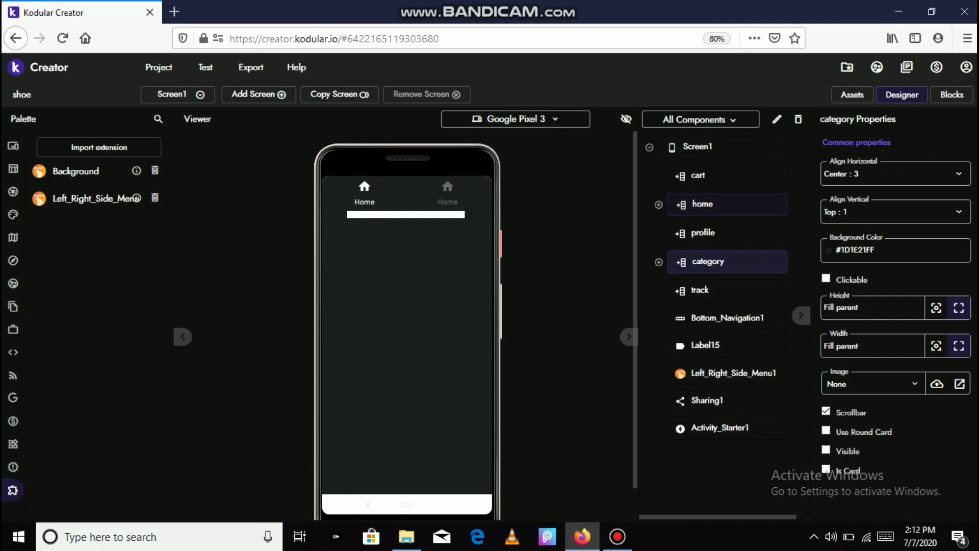
pyautogui.click(825, 450)
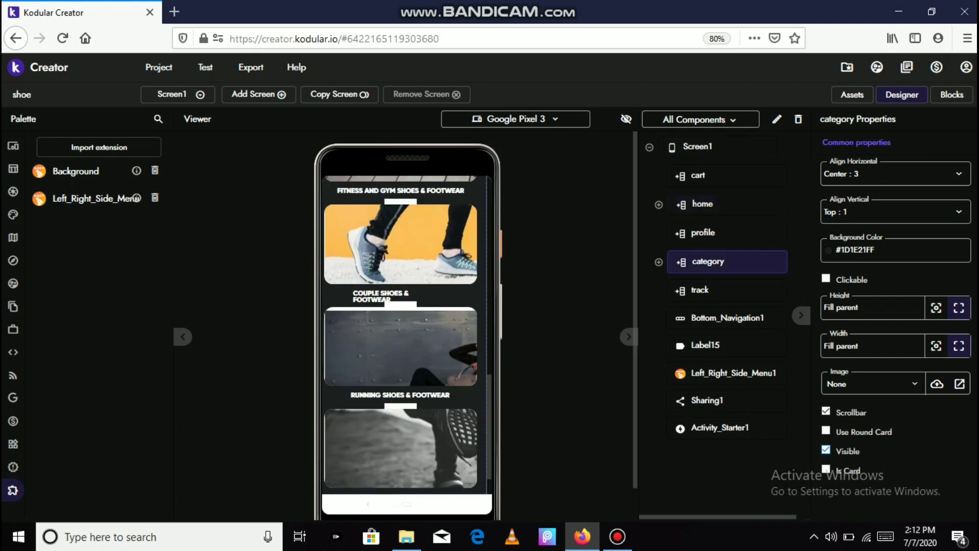
pyautogui.scroll(-3)
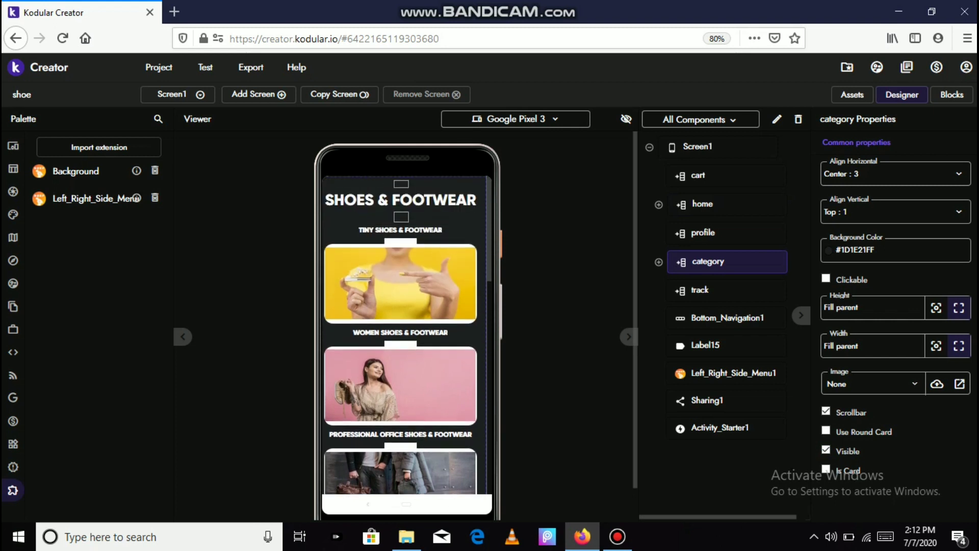
pyautogui.scroll(-3)
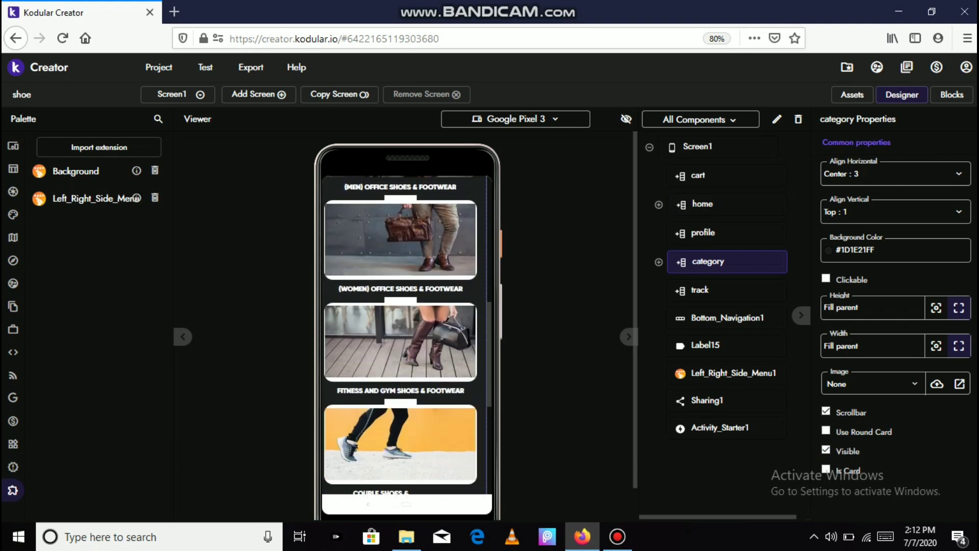
pyautogui.scroll(-3)
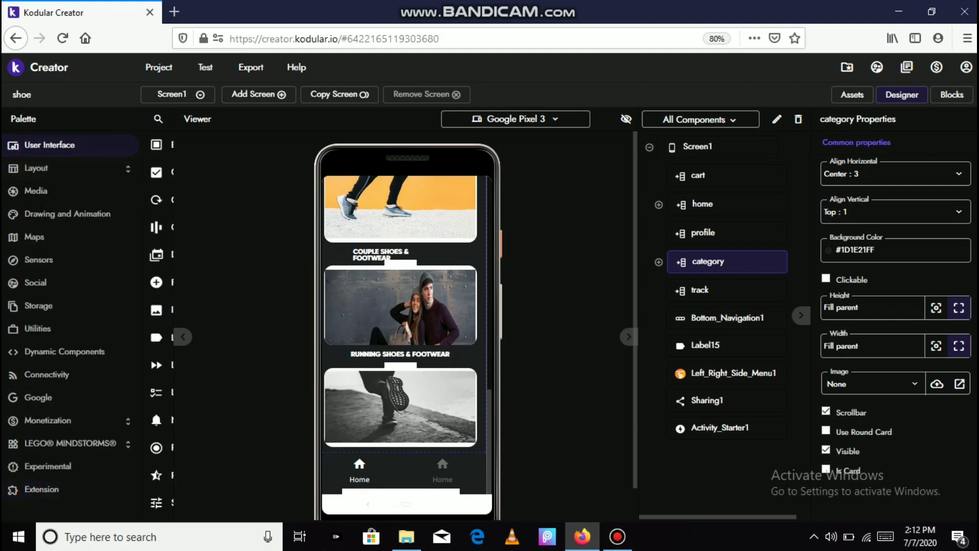
# - Hide the category arrangement, show the home layout in the preview, and select Screen1
pyautogui.click(49, 145)
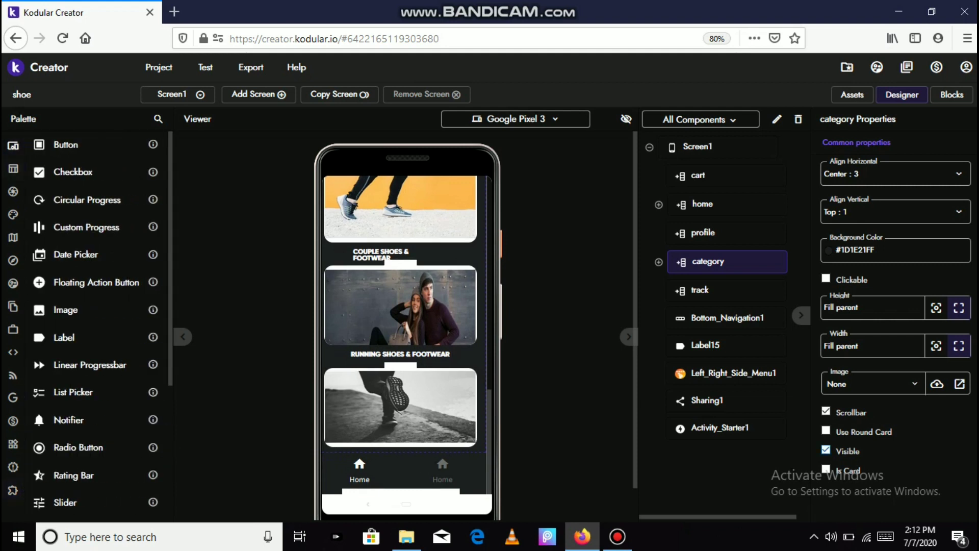
pyautogui.click(826, 450)
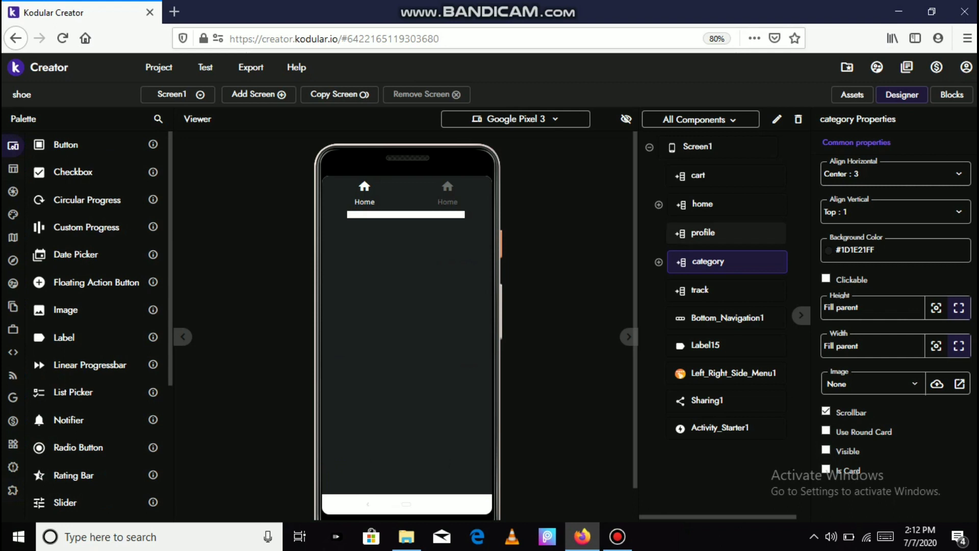
pyautogui.click(702, 204)
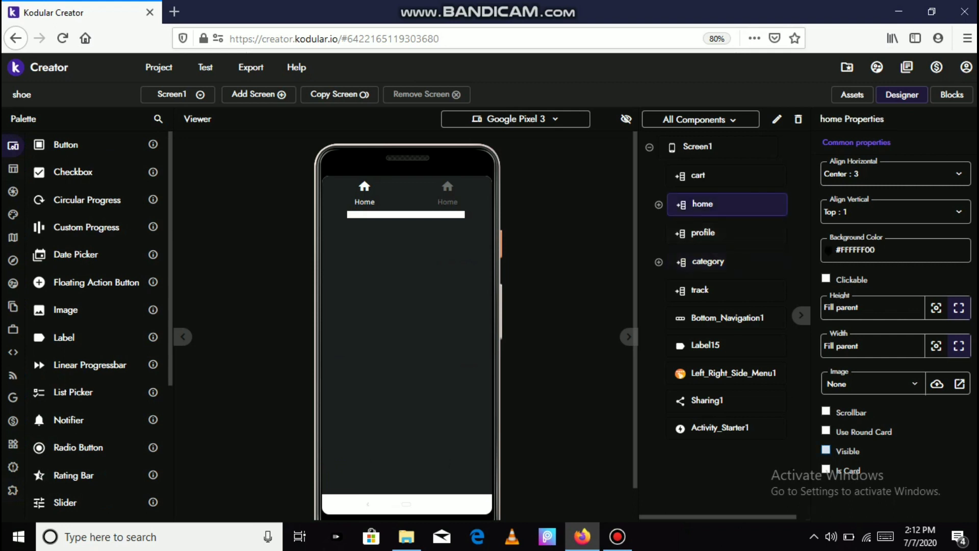
pyautogui.click(827, 451)
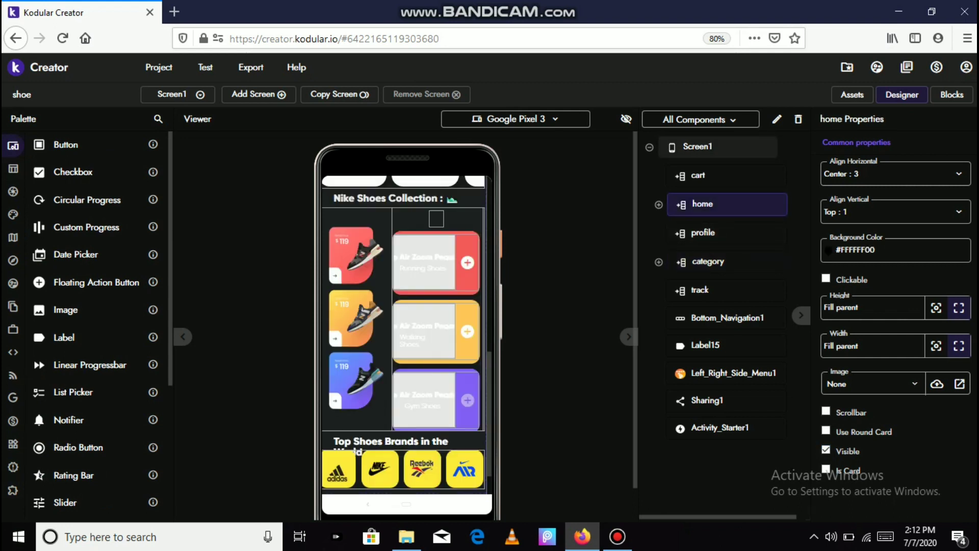
pyautogui.click(696, 146)
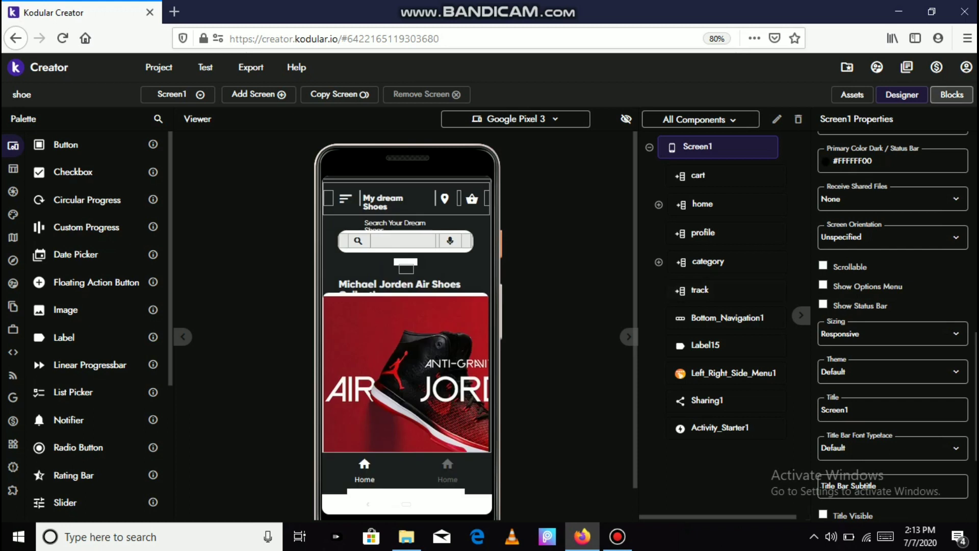
pyautogui.click(951, 94)
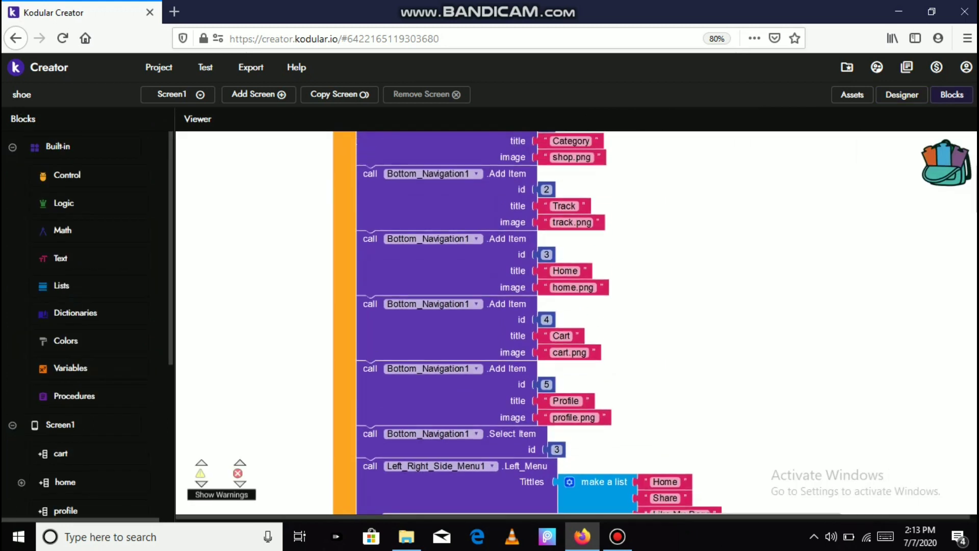
pyautogui.scroll(-3)
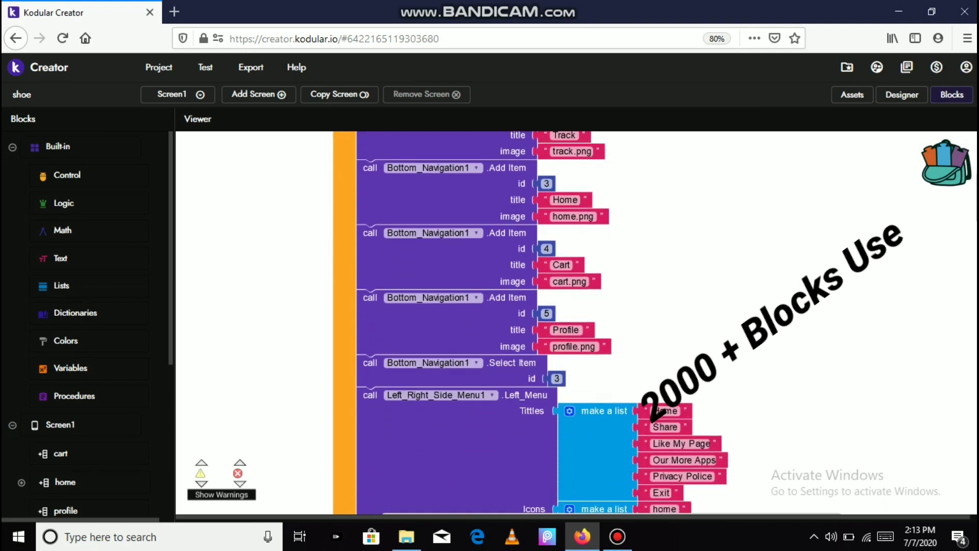
pyautogui.scroll(-3)
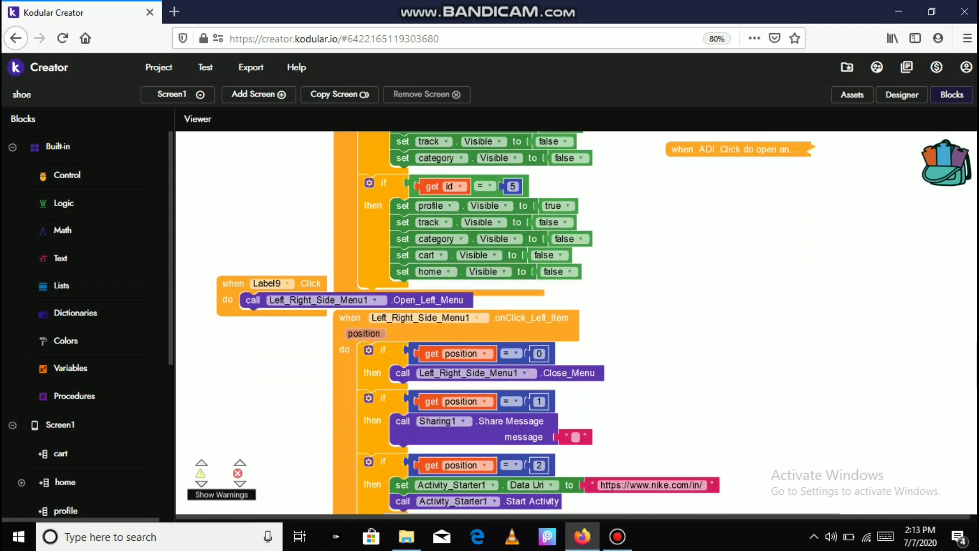
pyautogui.scroll(-3)
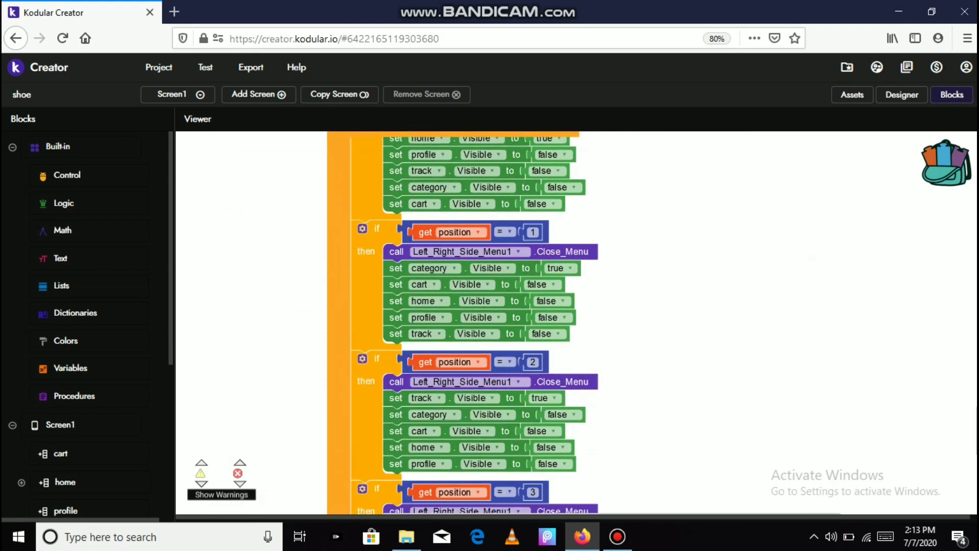
pyautogui.scroll(-3)
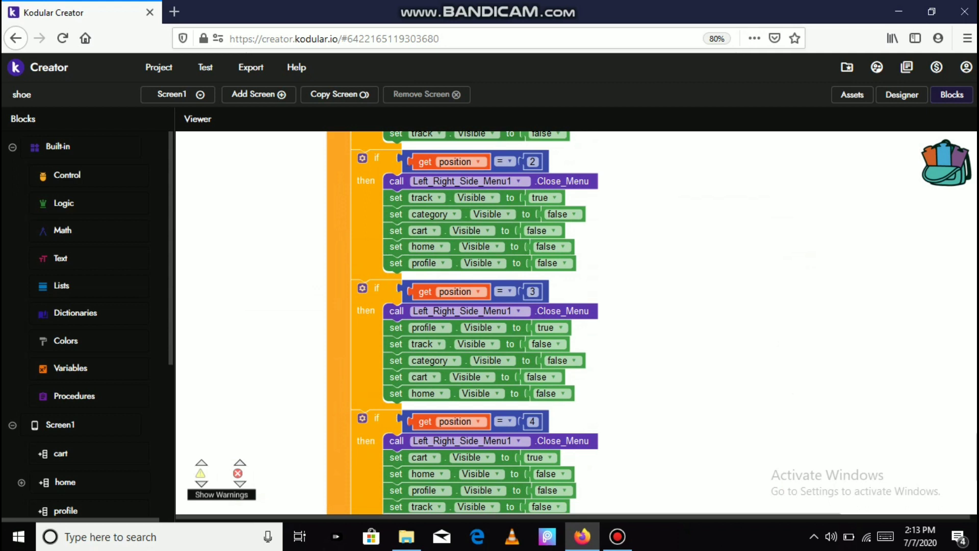
pyautogui.click(900, 93)
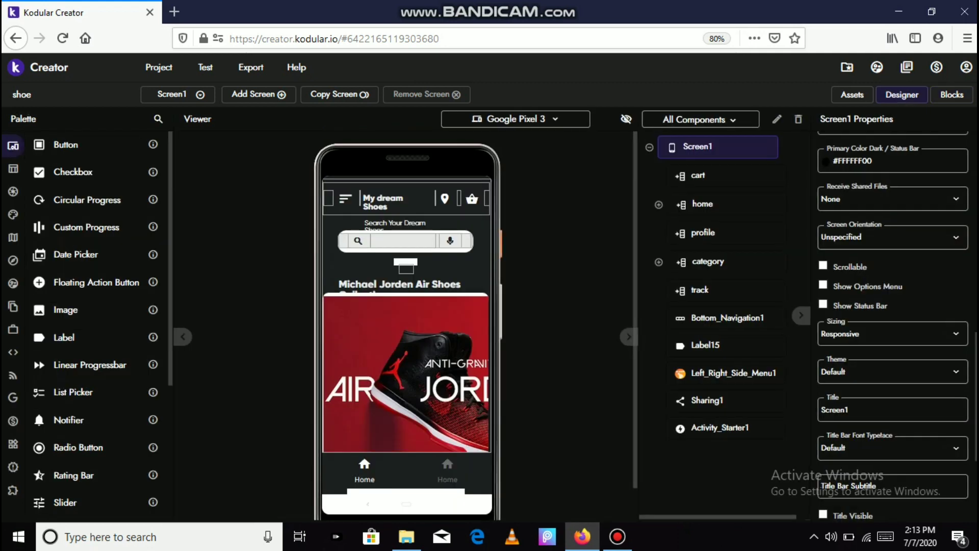
# - Switch to the buy screen and make its Reebok product layout visible in the preview
pyautogui.click(177, 94)
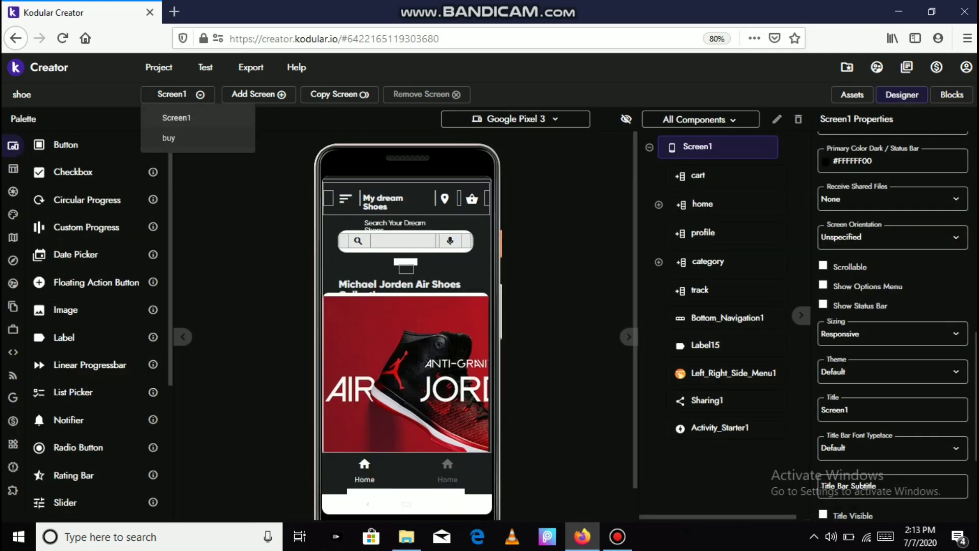
pyautogui.click(168, 138)
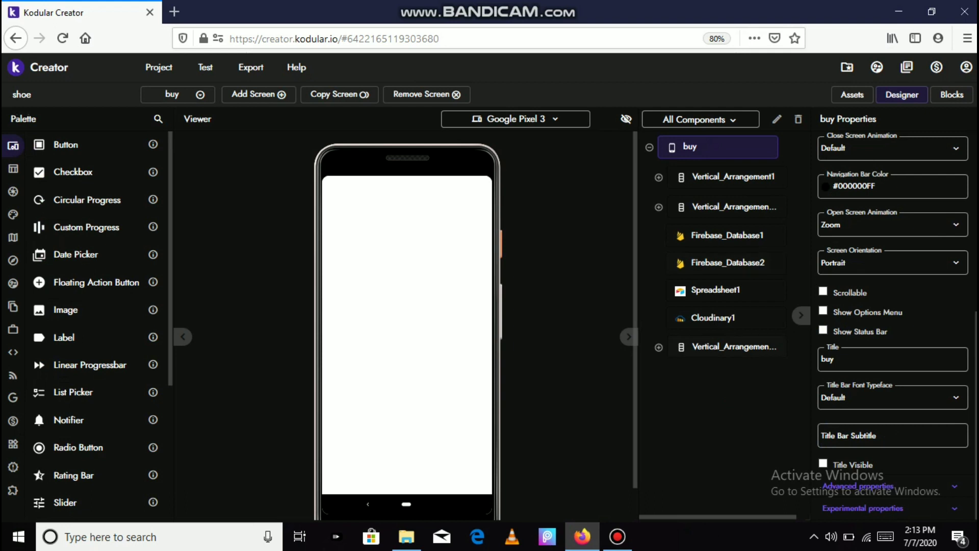
pyautogui.click(727, 347)
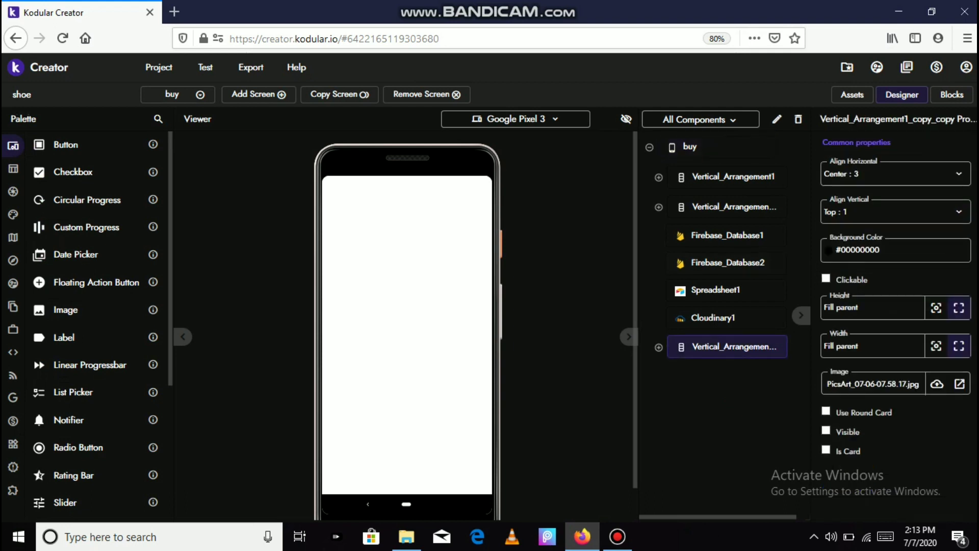
pyautogui.click(826, 432)
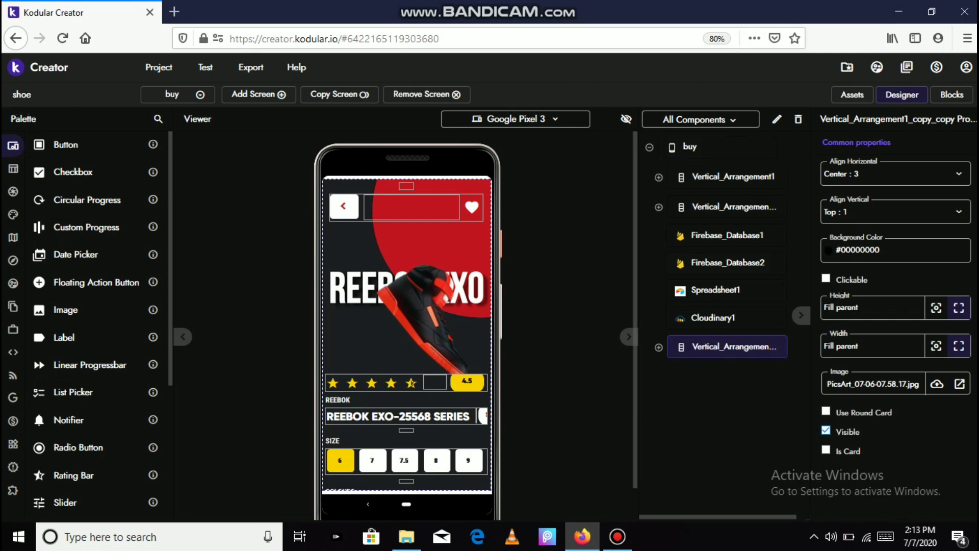
# - Toggle the product layout's visibility again and untick Scrollable for the buy screen
pyautogui.click(827, 432)
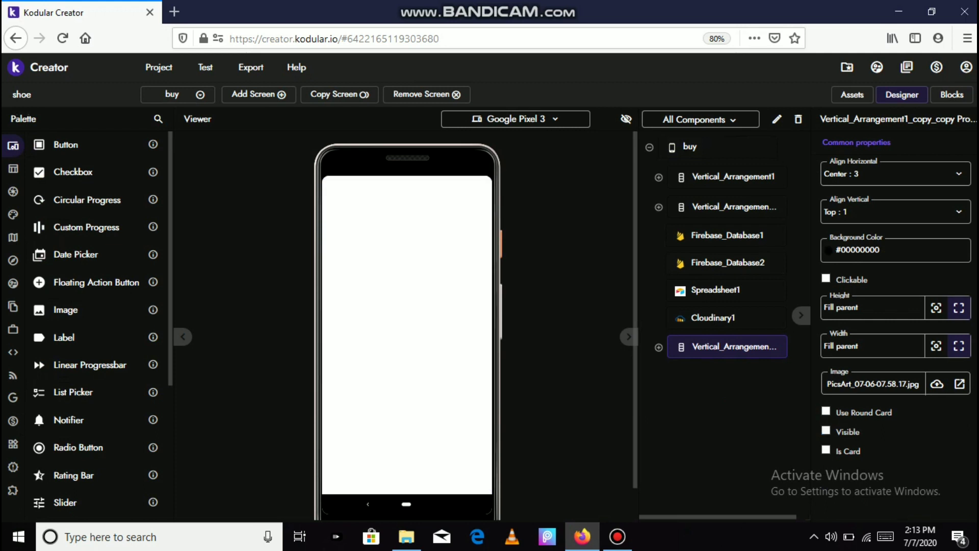
pyautogui.click(177, 94)
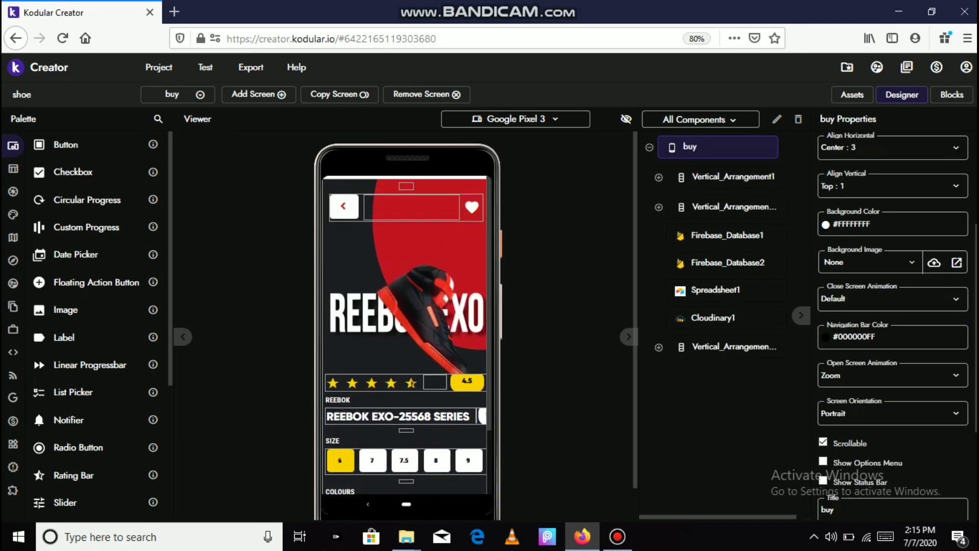
pyautogui.click(823, 442)
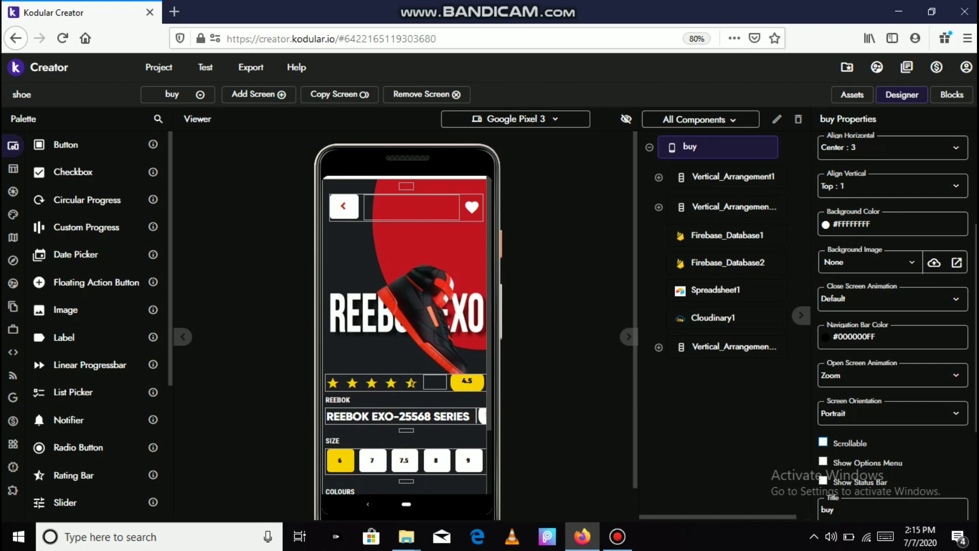